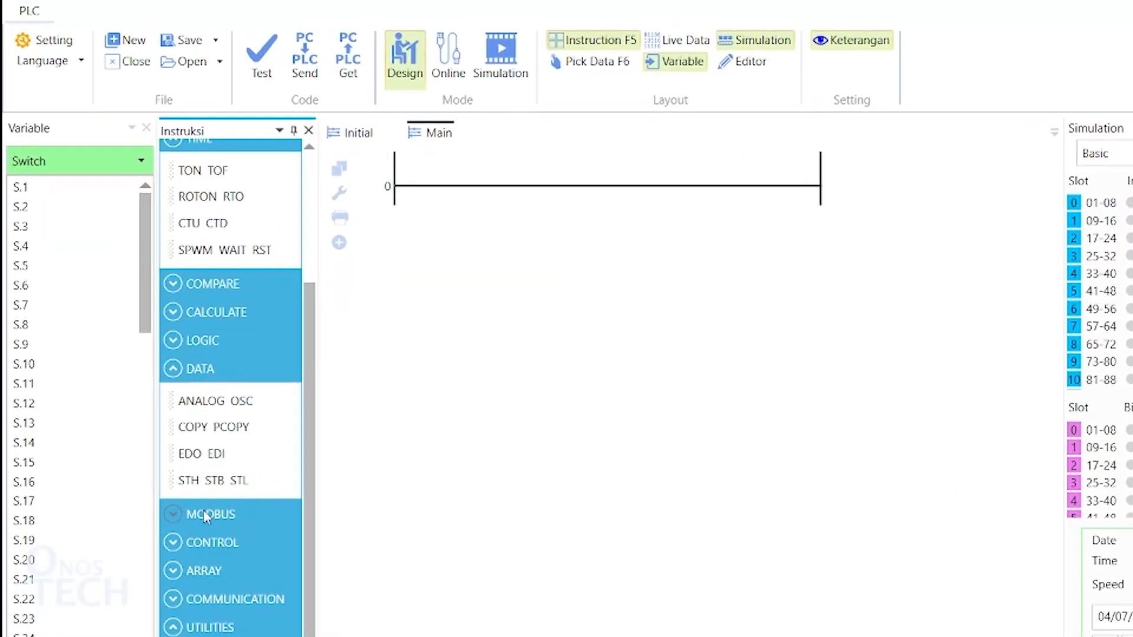
Add MF2 (slave 1, offset 0, B.1, timeout 100) and a rung where B.1 drives R.1.
{"action": "left_click", "coordinate": [210, 514]}
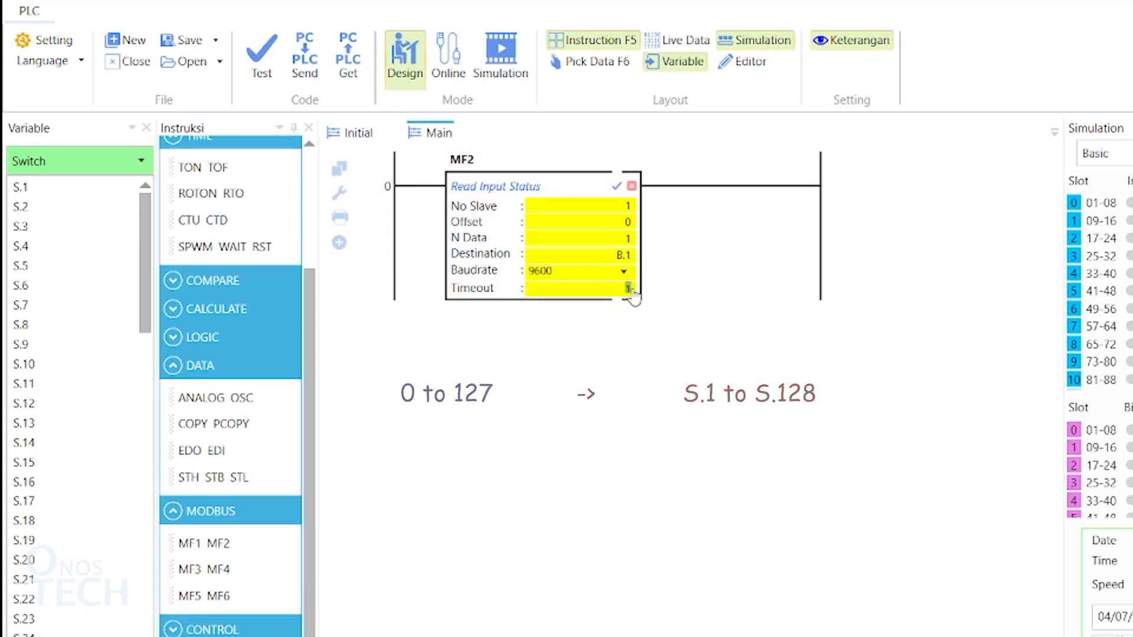
{"action": "left_click", "coordinate": [620, 186]}
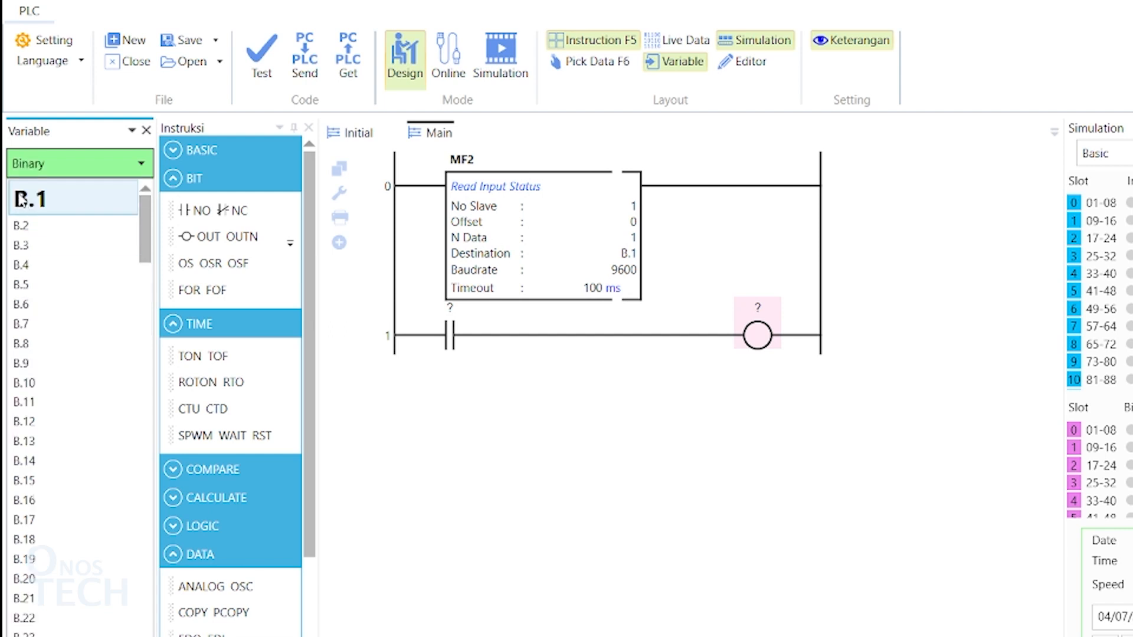
{"action": "left_click", "coordinate": [80, 164]}
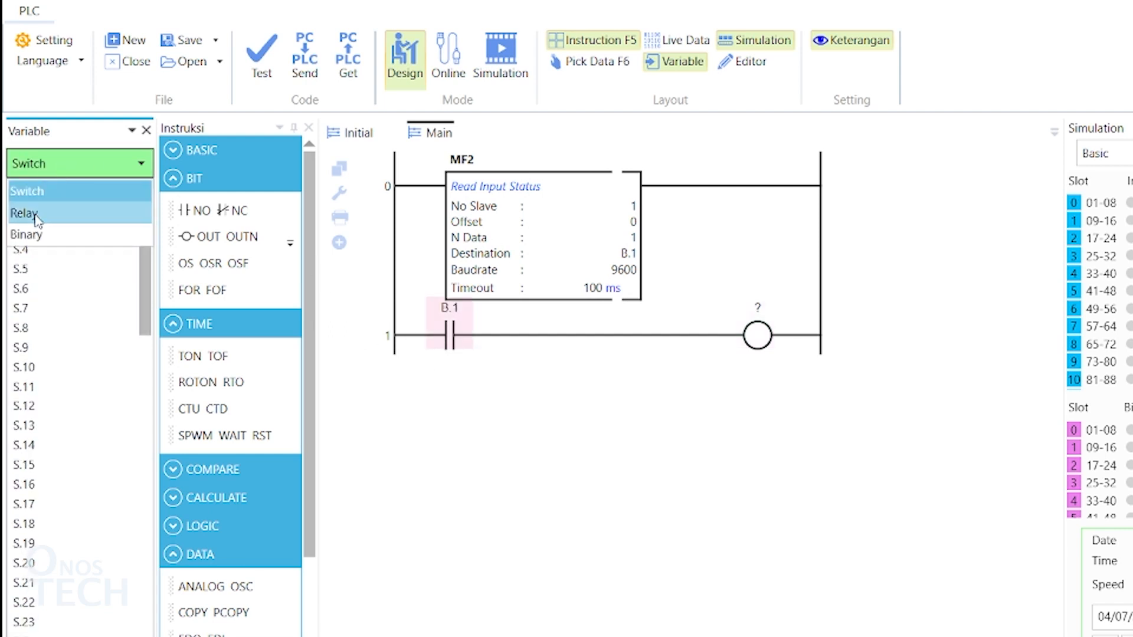
{"action": "left_click", "coordinate": [26, 213]}
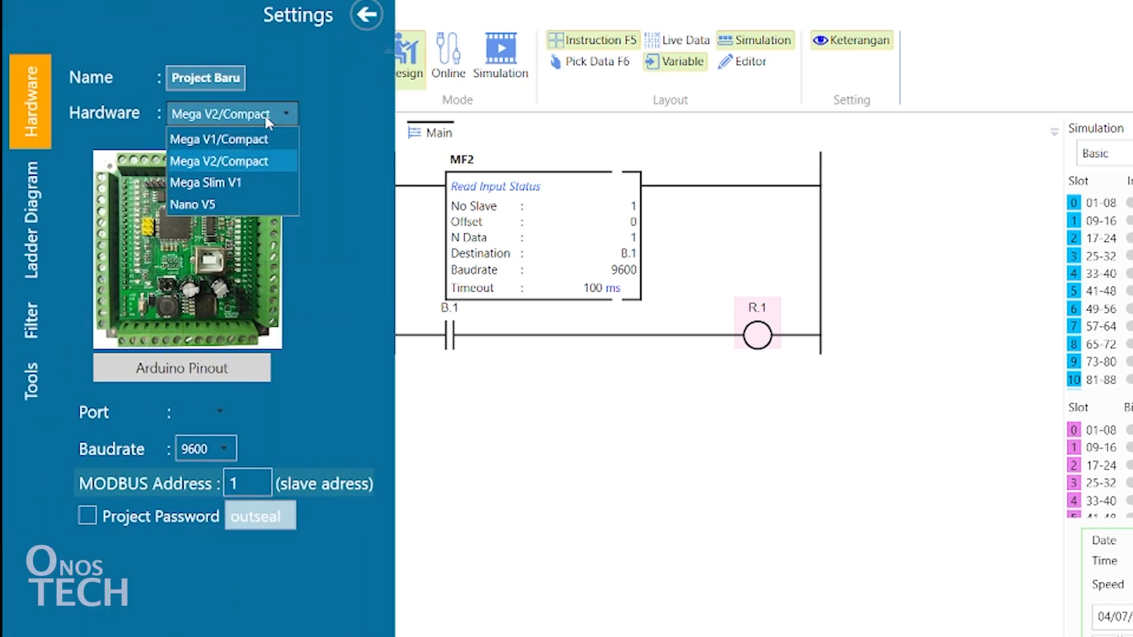
Select Nano V5 hardware and COM3 port at 9600 baud, then close settings.
{"action": "left_click", "coordinate": [192, 203]}
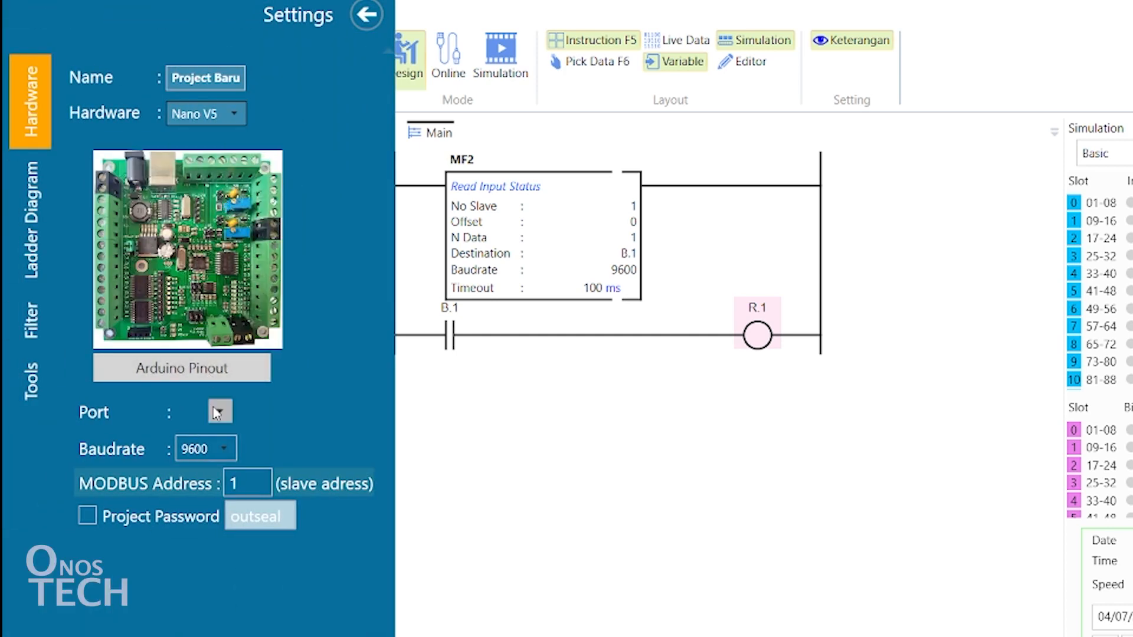
{"action": "left_click", "coordinate": [217, 412]}
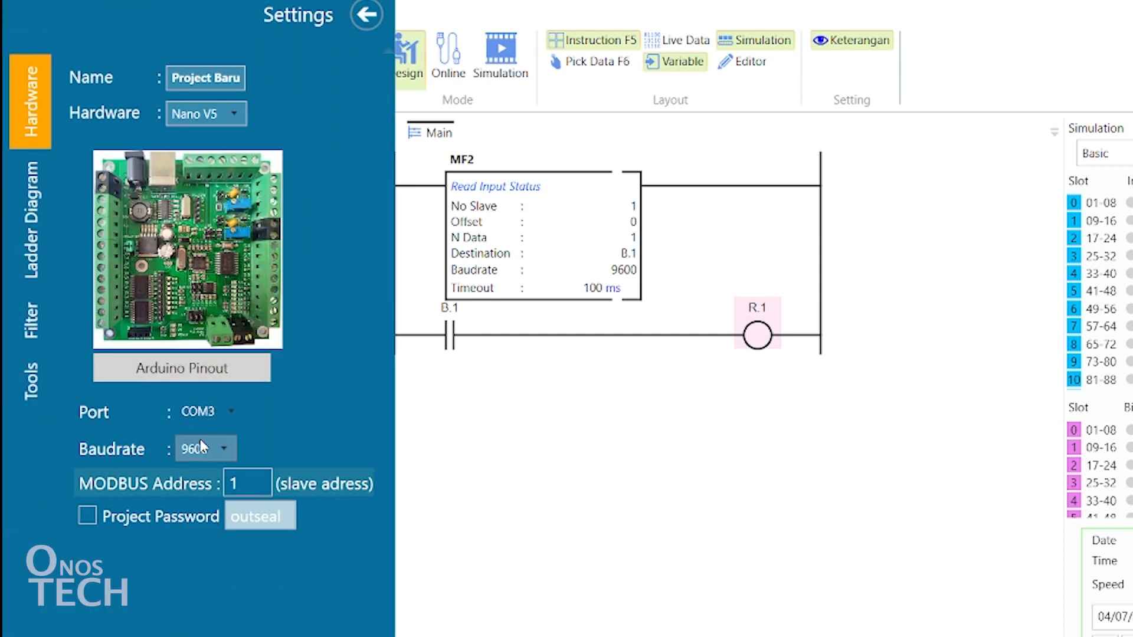
{"action": "left_click", "coordinate": [366, 15]}
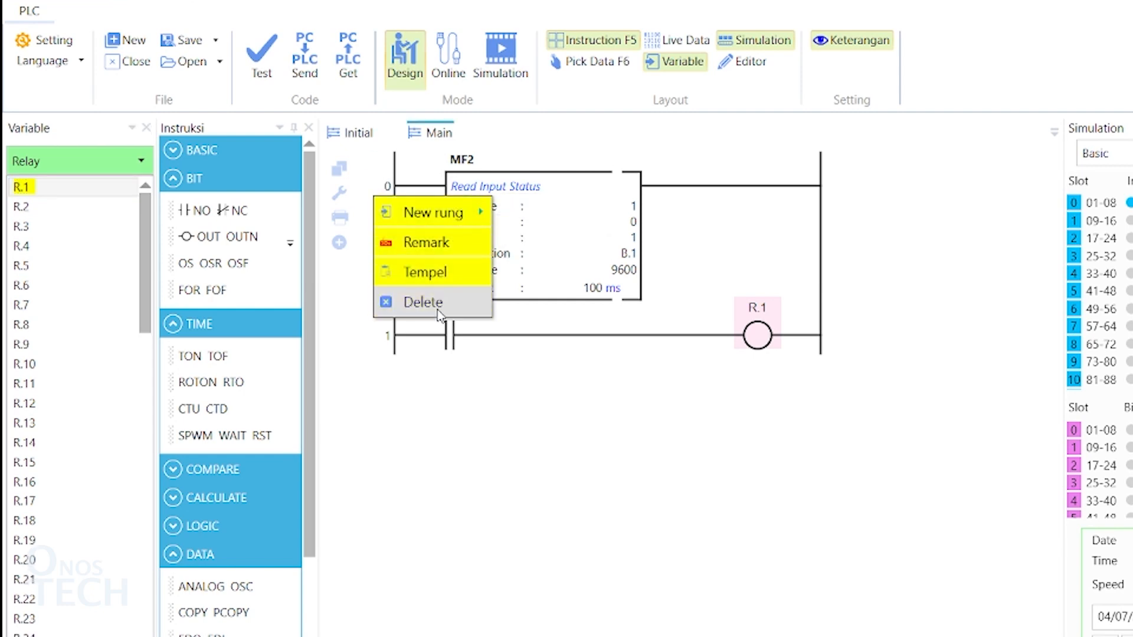
Delete the MF2 rung, assign S.1 to the contact, and set port COM4.
{"action": "left_click", "coordinate": [421, 302]}
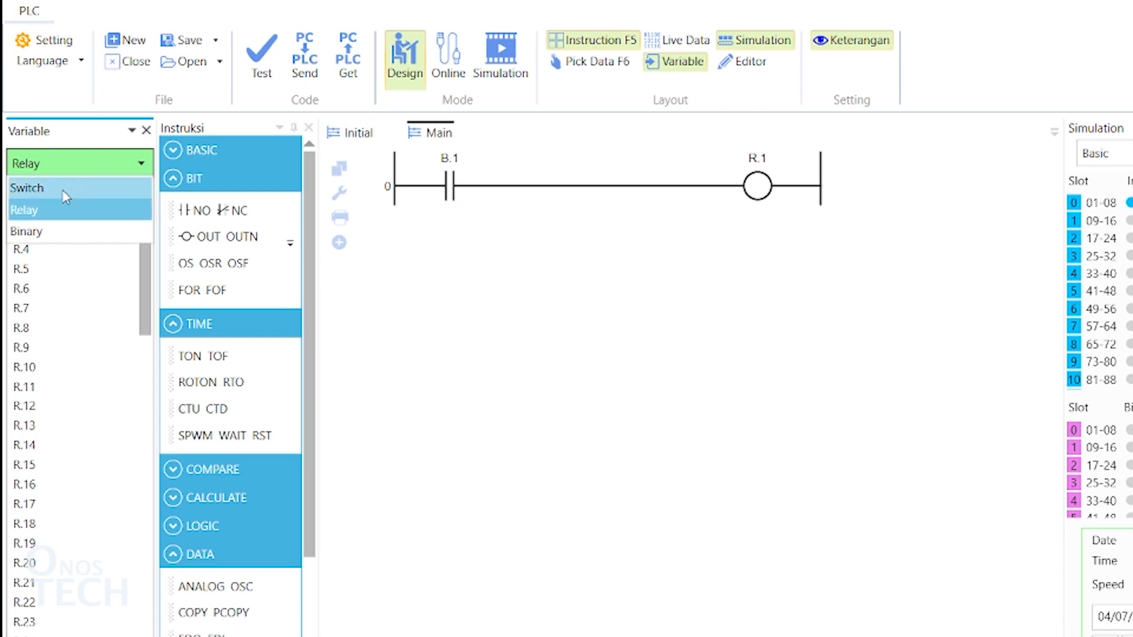
{"action": "left_click", "coordinate": [27, 188]}
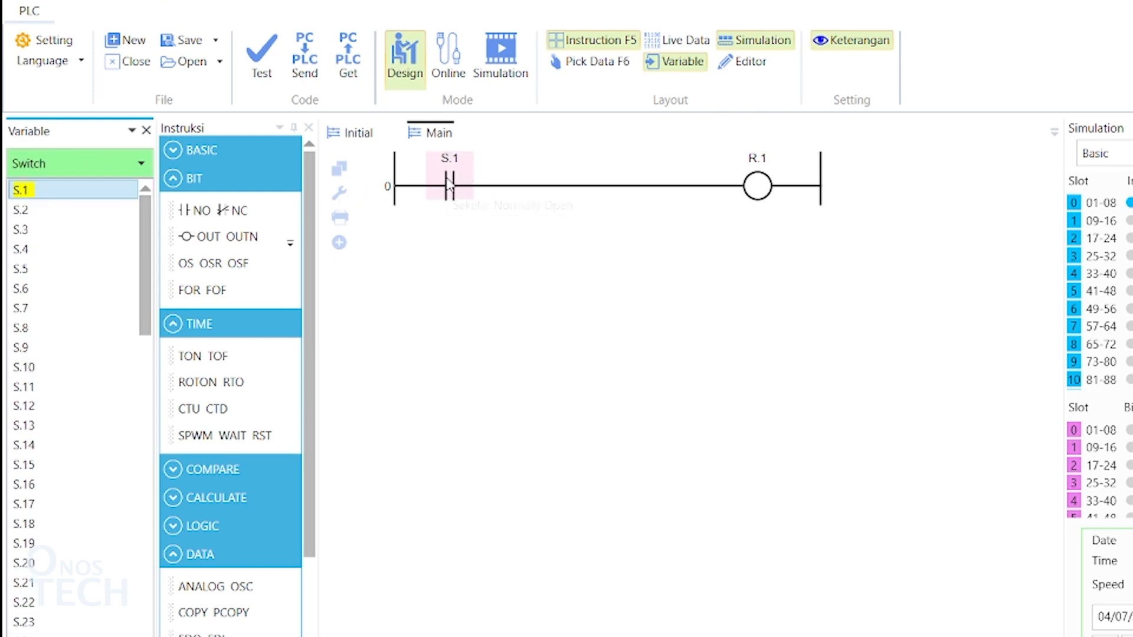
{"action": "left_click", "coordinate": [44, 41]}
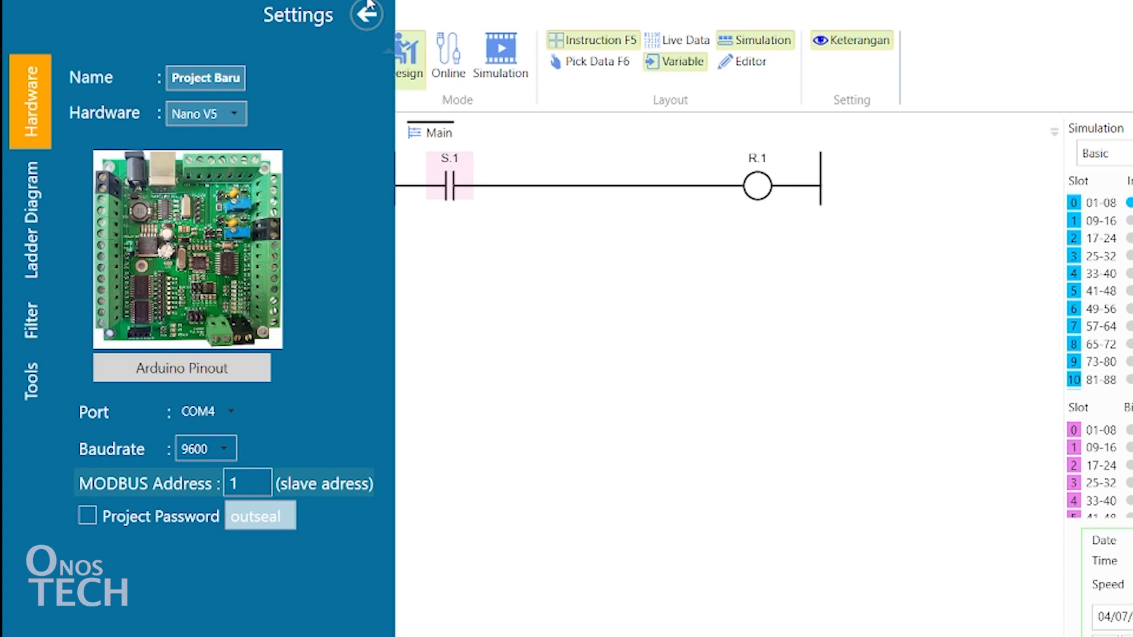
{"action": "left_click", "coordinate": [366, 14]}
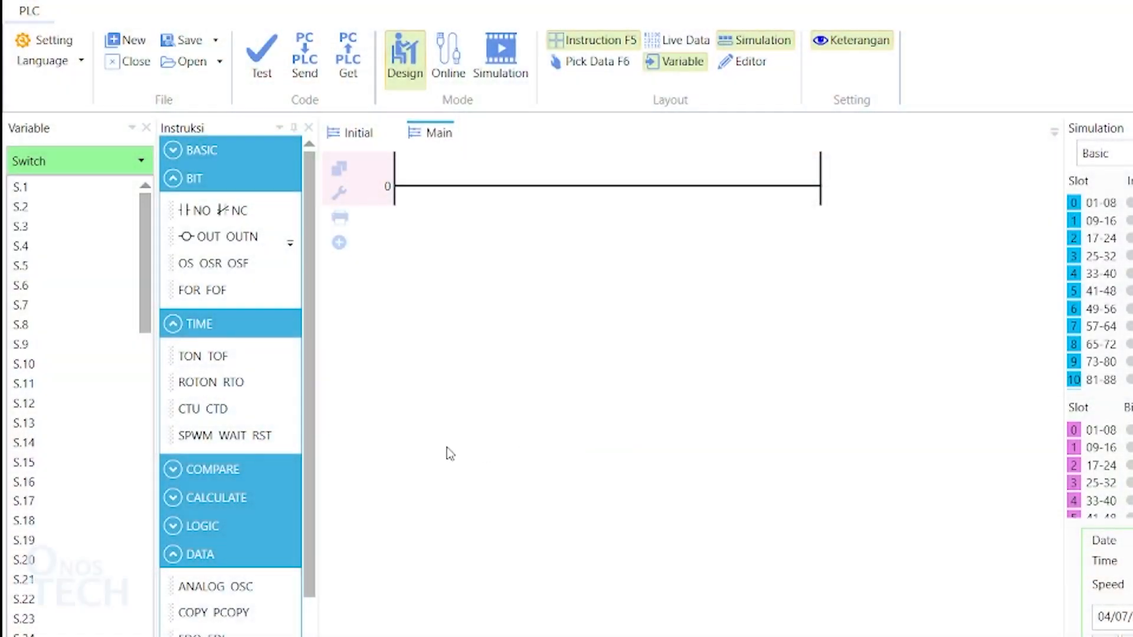
Place MF4 on rung 0 reading slave 1, offset 0, one register into I.1, timeout 100.
{"action": "scroll", "scroll_direction": "down", "scroll_amount": 3}
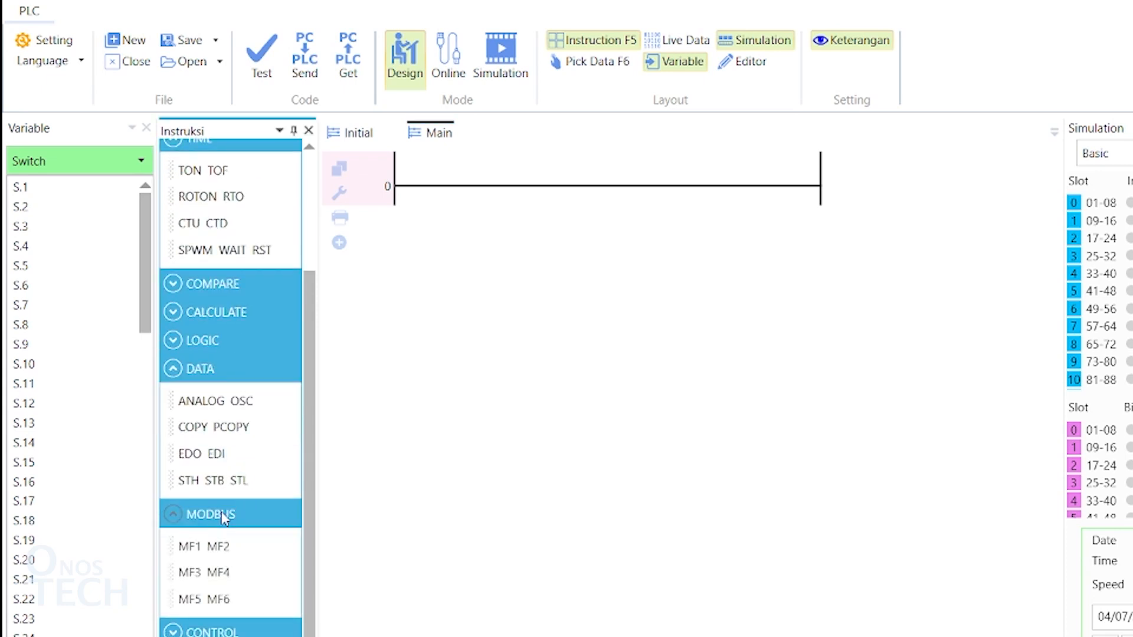
{"action": "left_click_drag", "start_coordinate": [218, 572], "coordinate": [413, 262]}
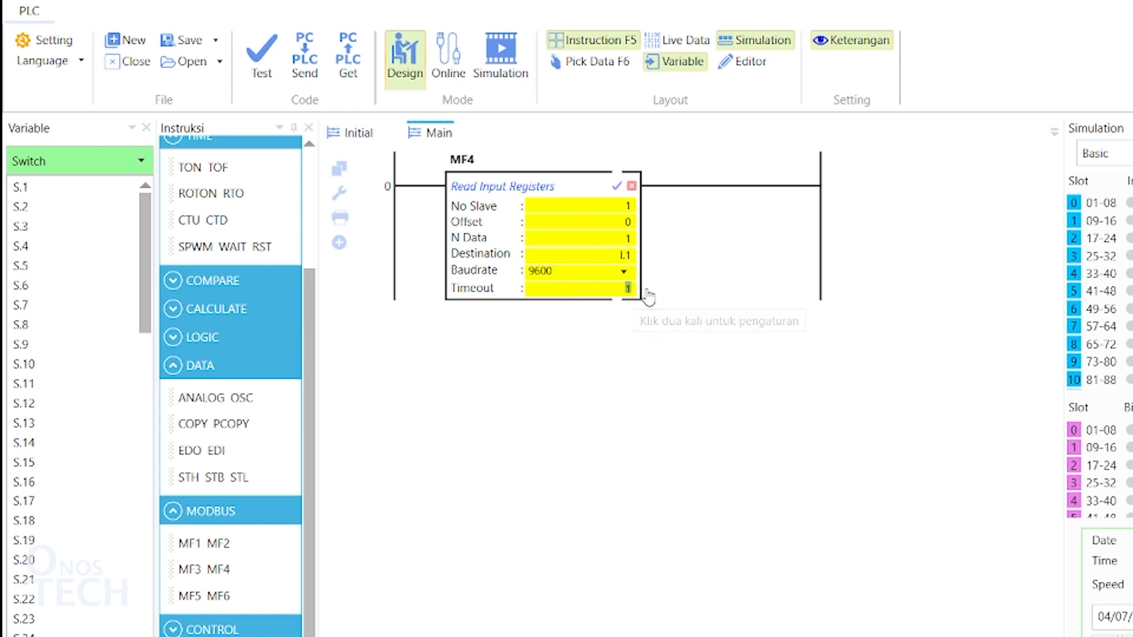
{"action": "type", "text": "100 ms"}
{"action": "type", "text": "1023"}
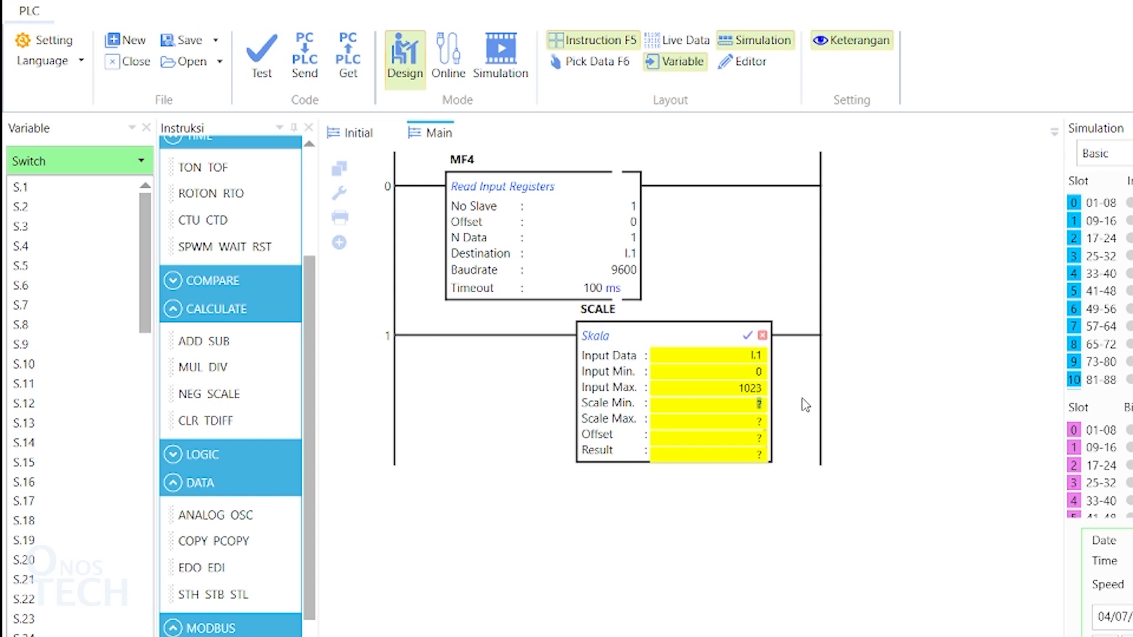
Scale I.1 (0–1023) to 0–100 into I.2, with GRT I.2 > 50 driving R.1.
{"action": "type", "text": "100"}
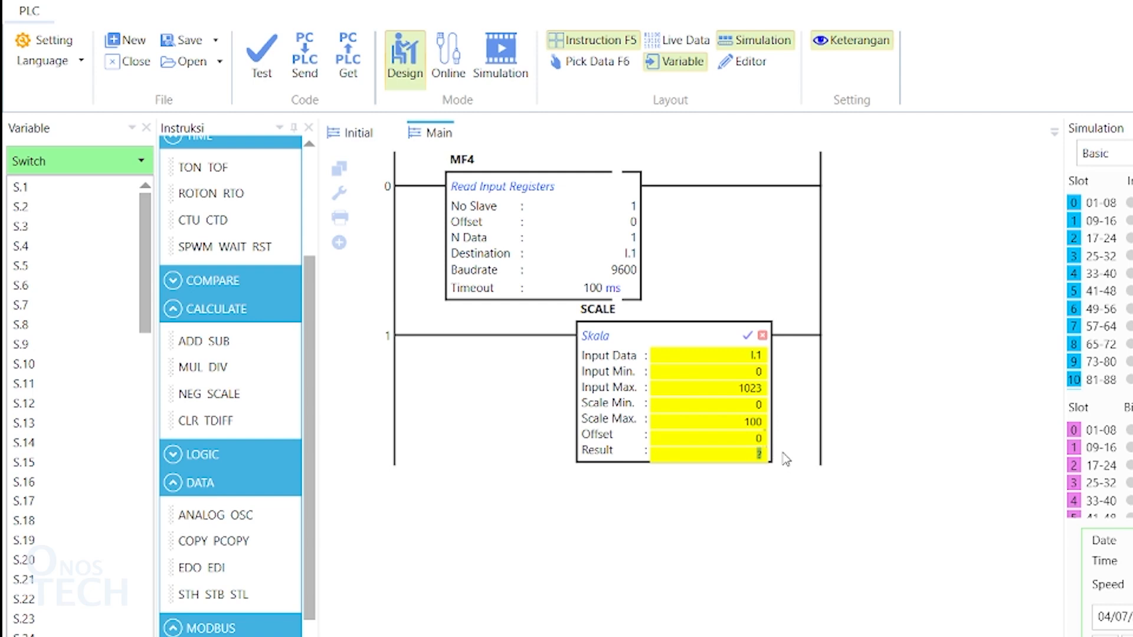
{"action": "left_click", "coordinate": [748, 334]}
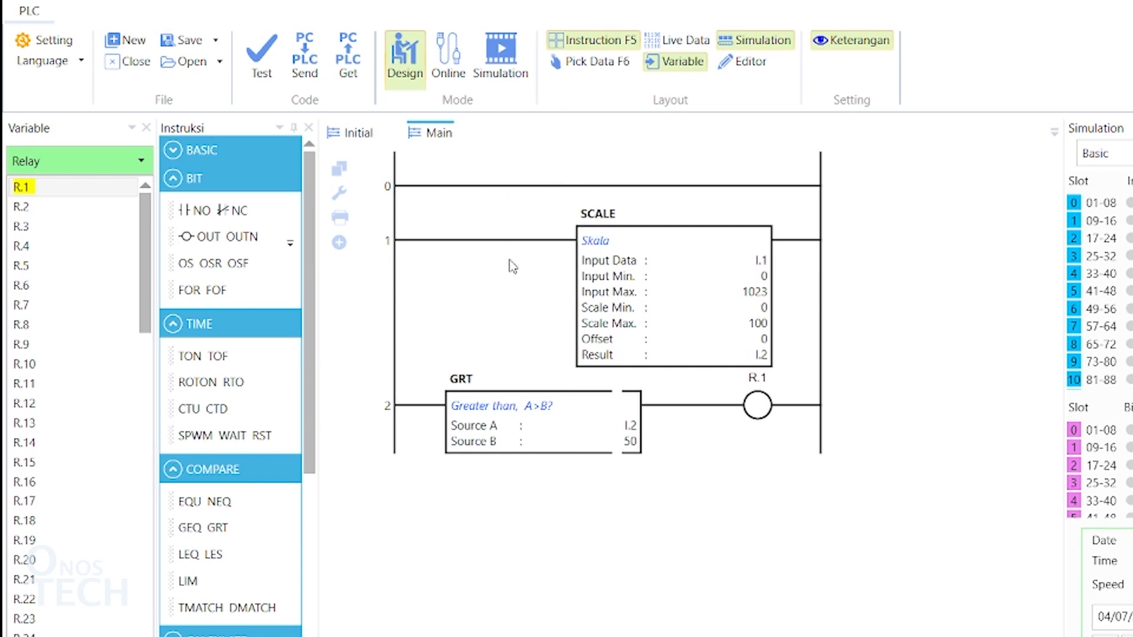
Delete the GRT I.2 > 50 comparison block from rung 2.
{"action": "right_click", "coordinate": [501, 423]}
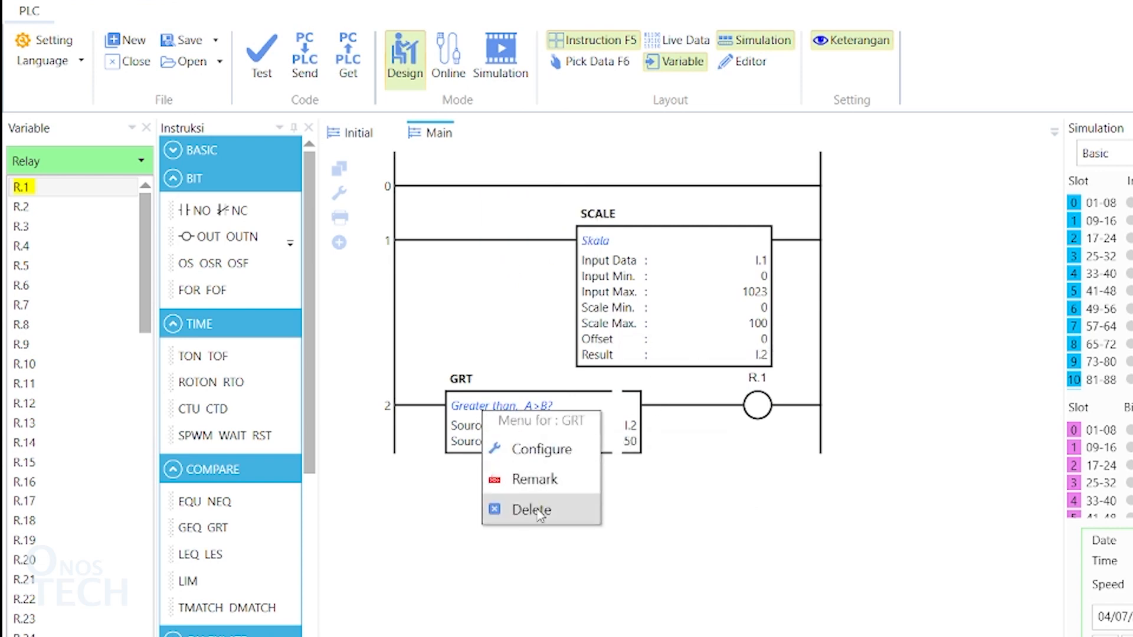
{"action": "left_click", "coordinate": [529, 509]}
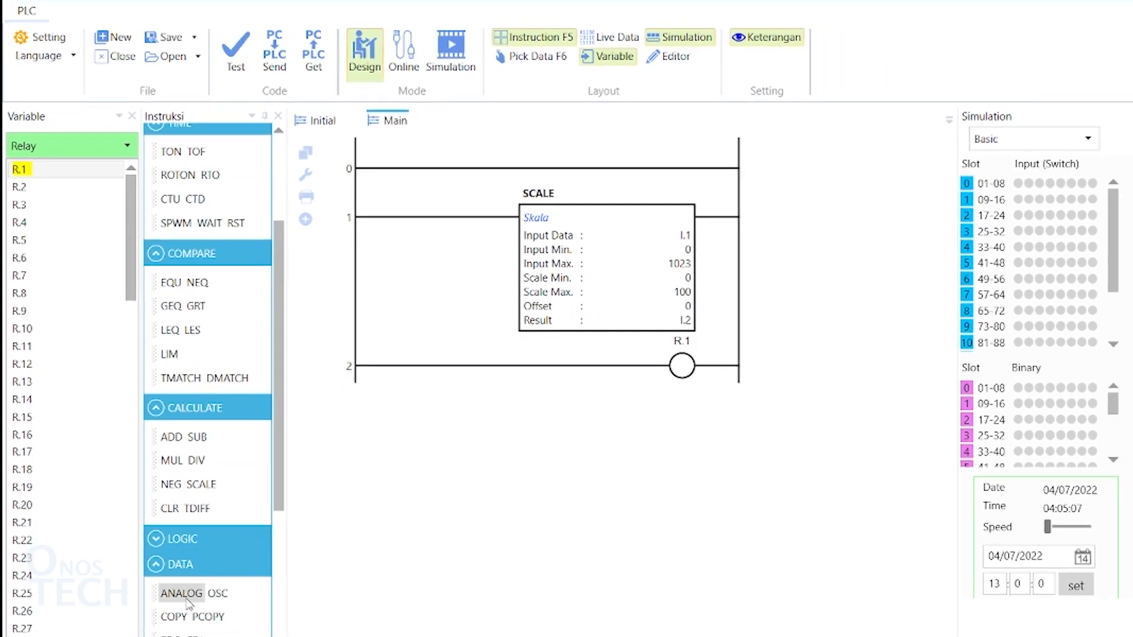